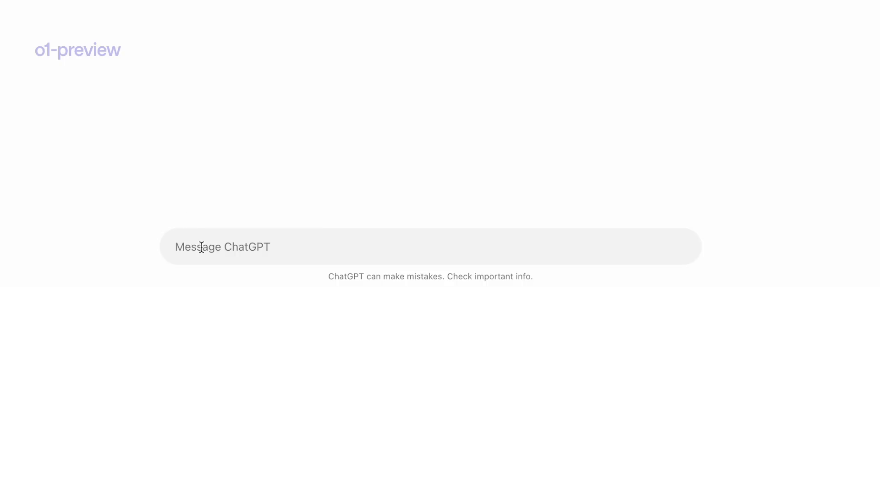
Type the prompt "Generate a 5x5 nonogram where the final answer is the letter 'M'".
type("Generate a 5x5 nonogram where the final answer")
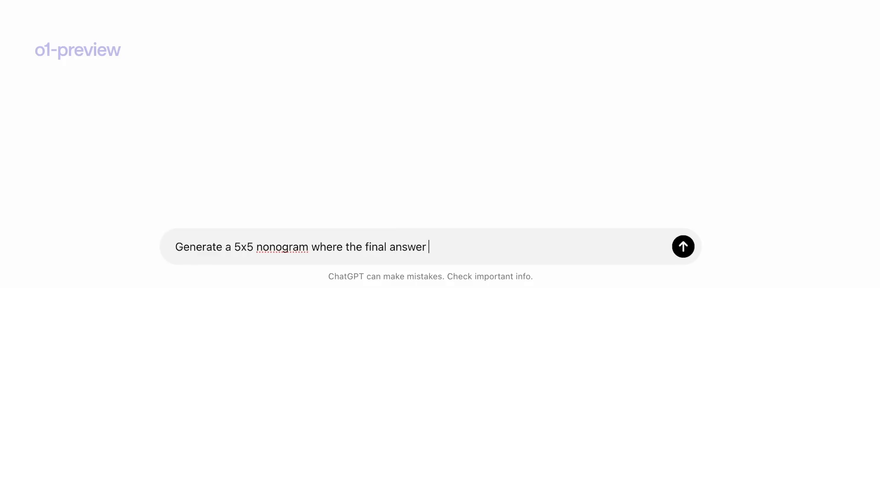
type("is the")
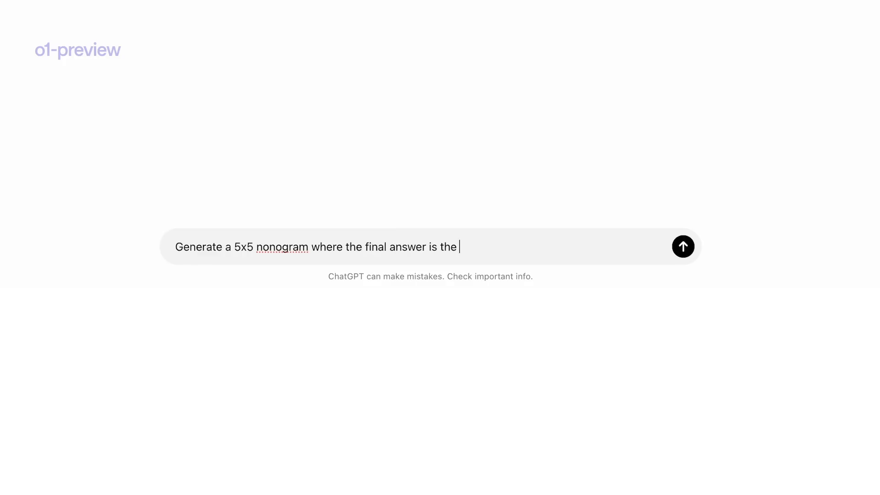
type("letter 'M'")
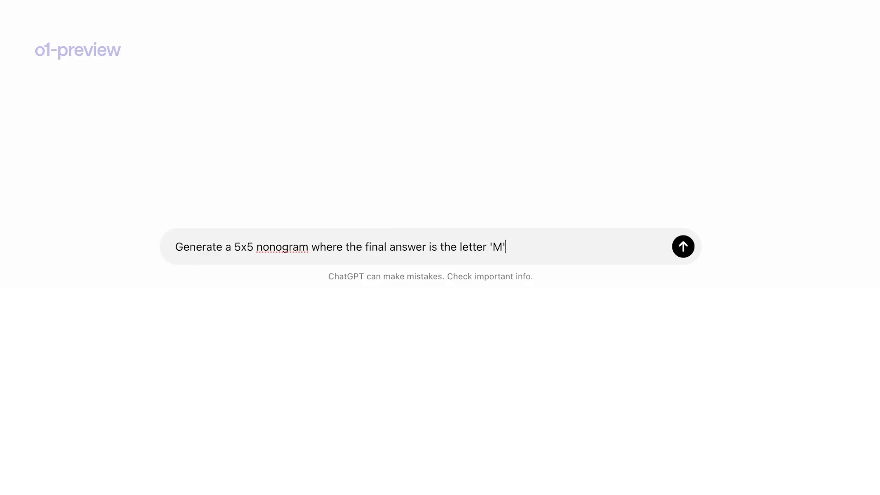
Send the nonogram request and scroll down to the reply's clues and dotted grid layout.
left_click(683, 247)
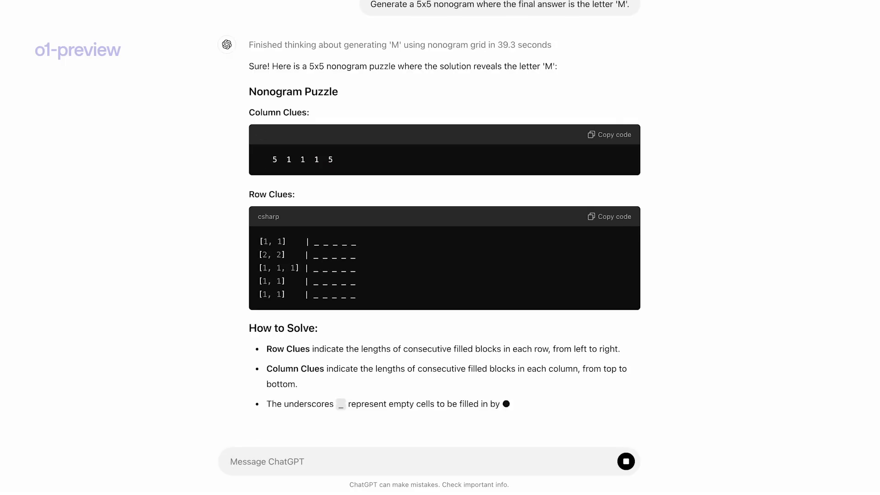
scroll("down", 3)
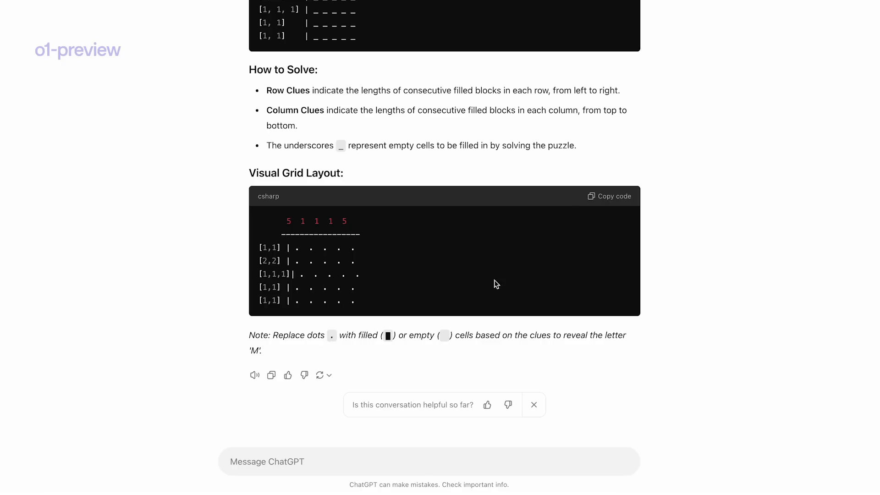
In a new chat, draft 'Solve the following nonogram puzzle and visualize the answer in some pretty way:'.
left_click(609, 197)
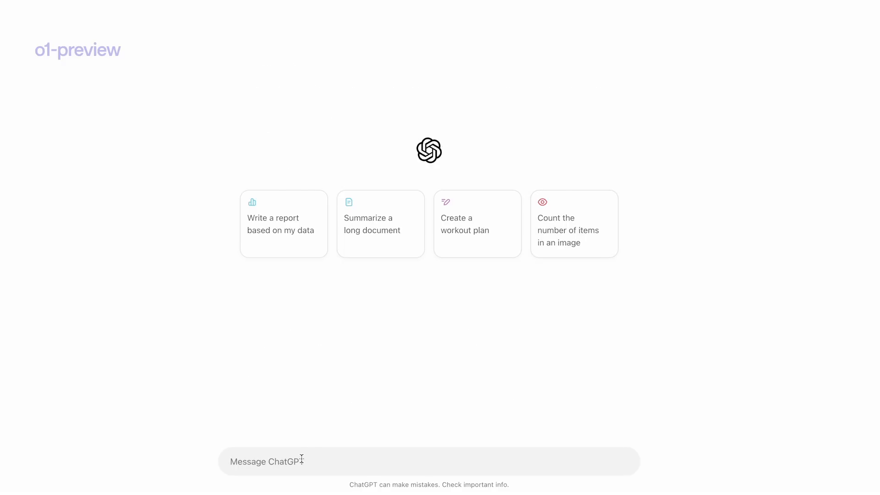
type("Sol")
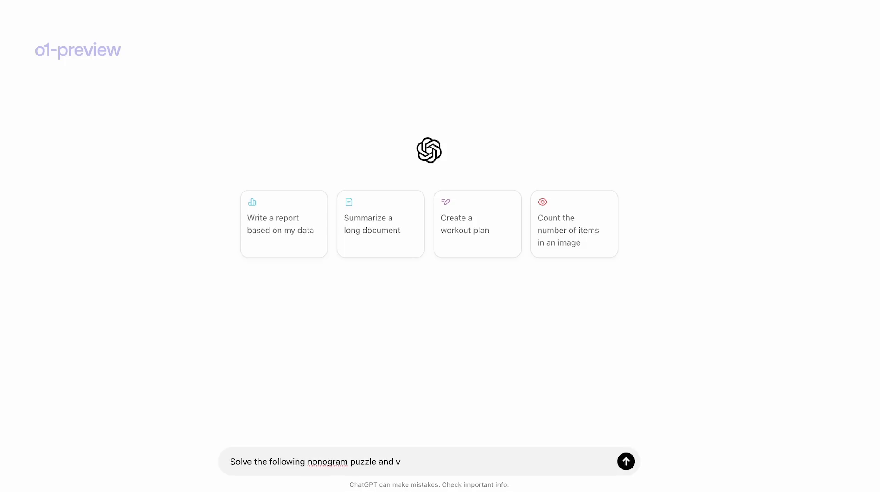
type("isualize the answer in some pretty way:")
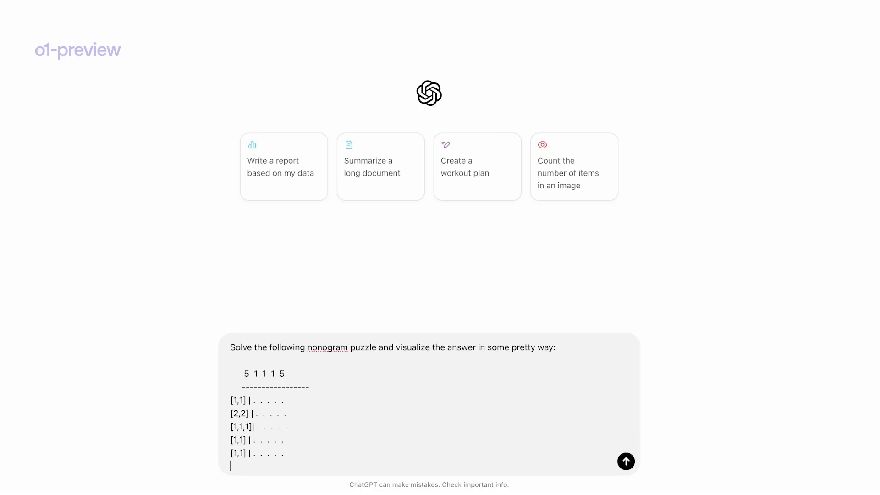
Send the solve request and scroll through the solved block grid and explanation.
left_click(625, 460)
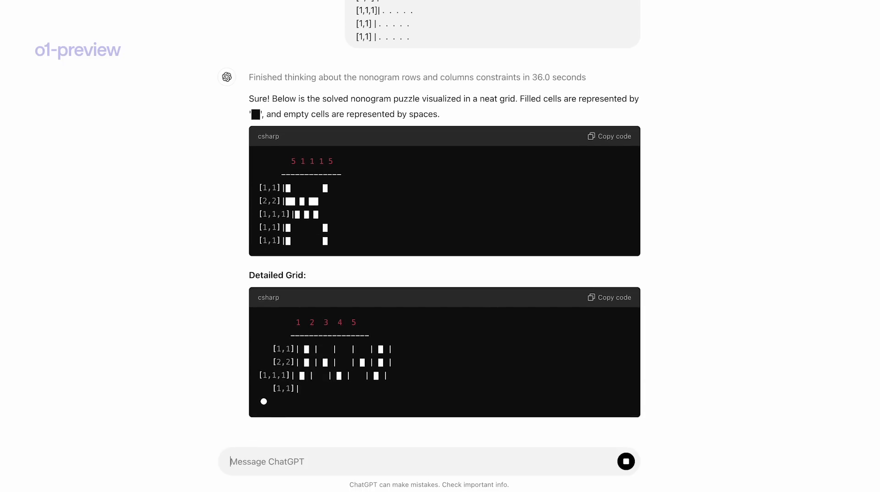
scroll("down", 3)
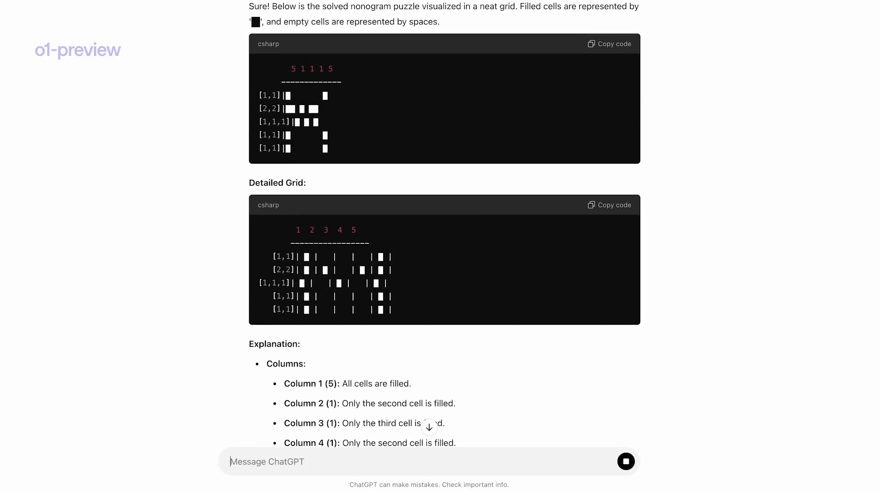